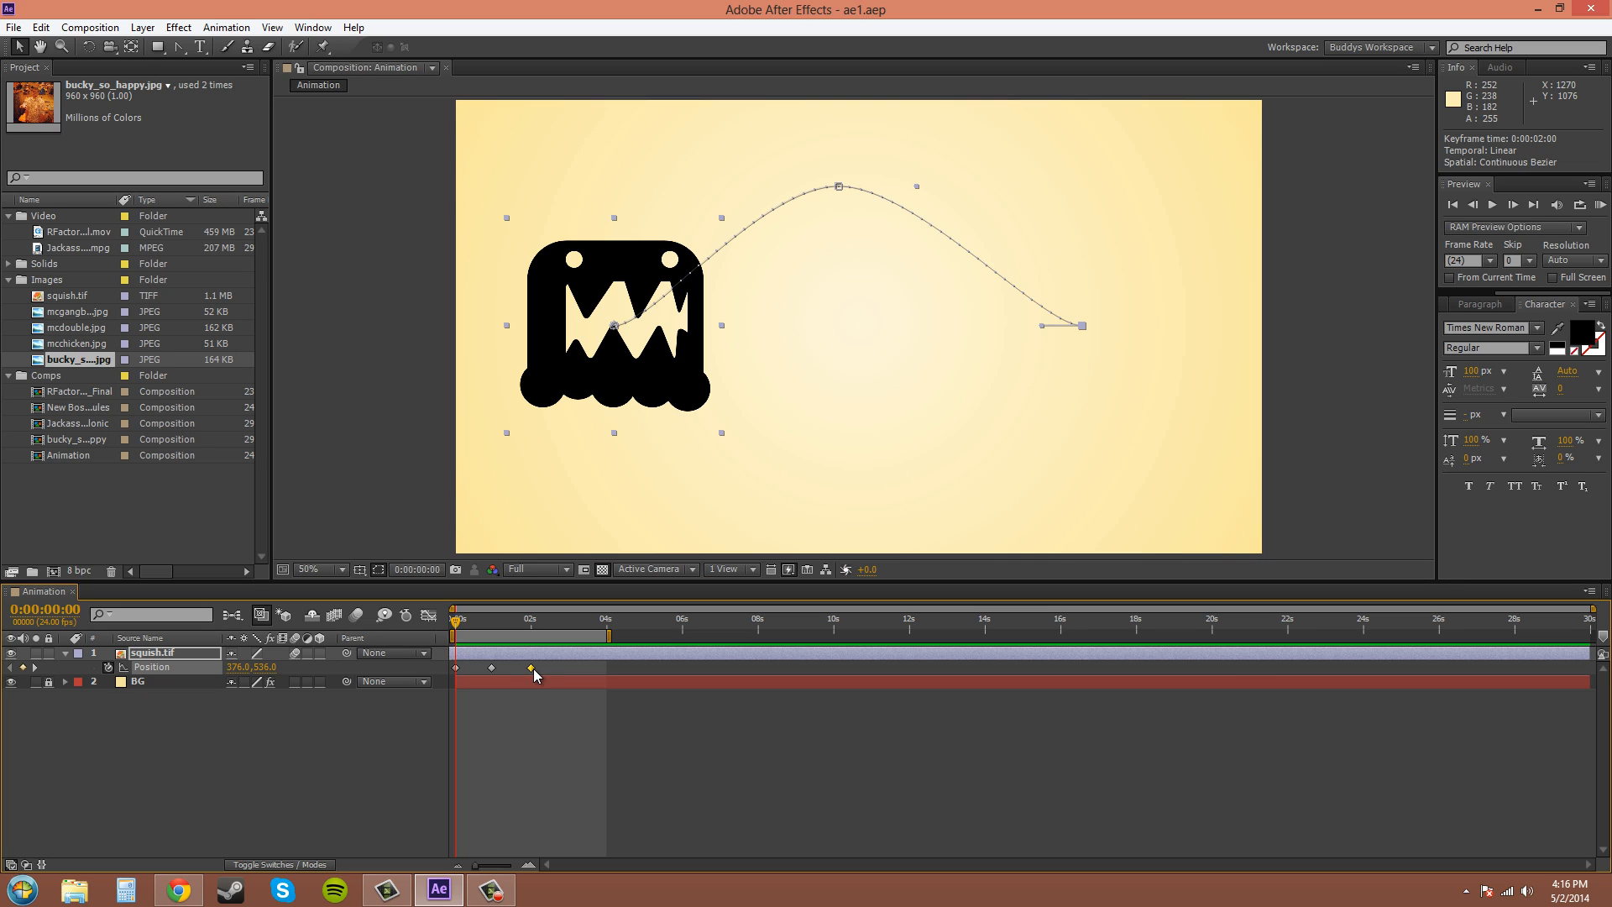
mouse_move(504, 672)
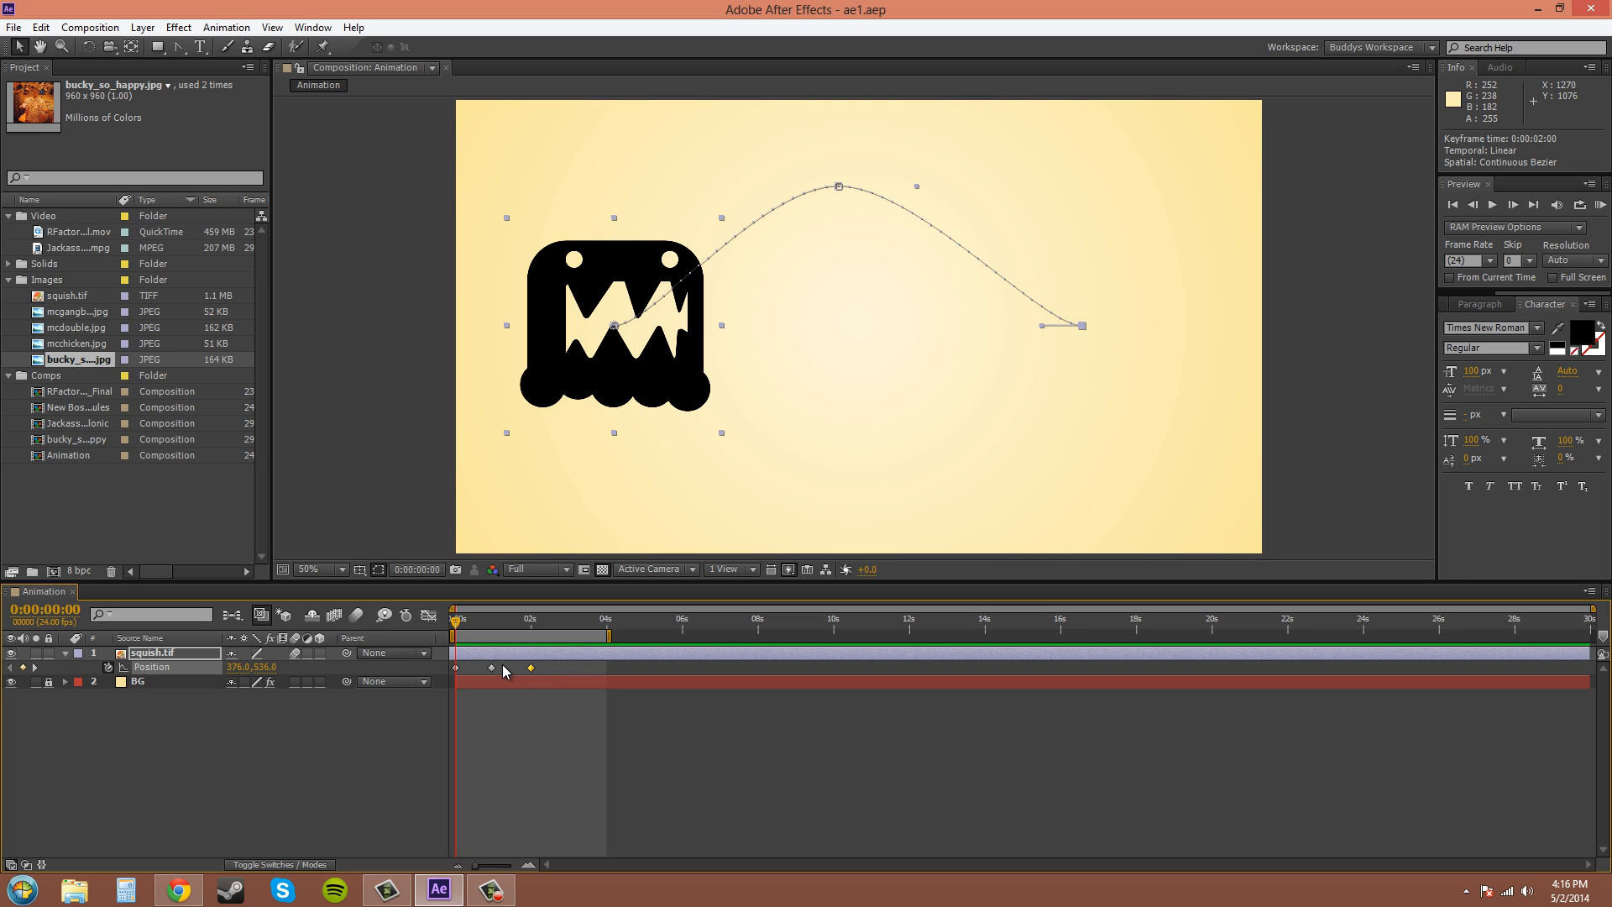
mouse_move(565, 674)
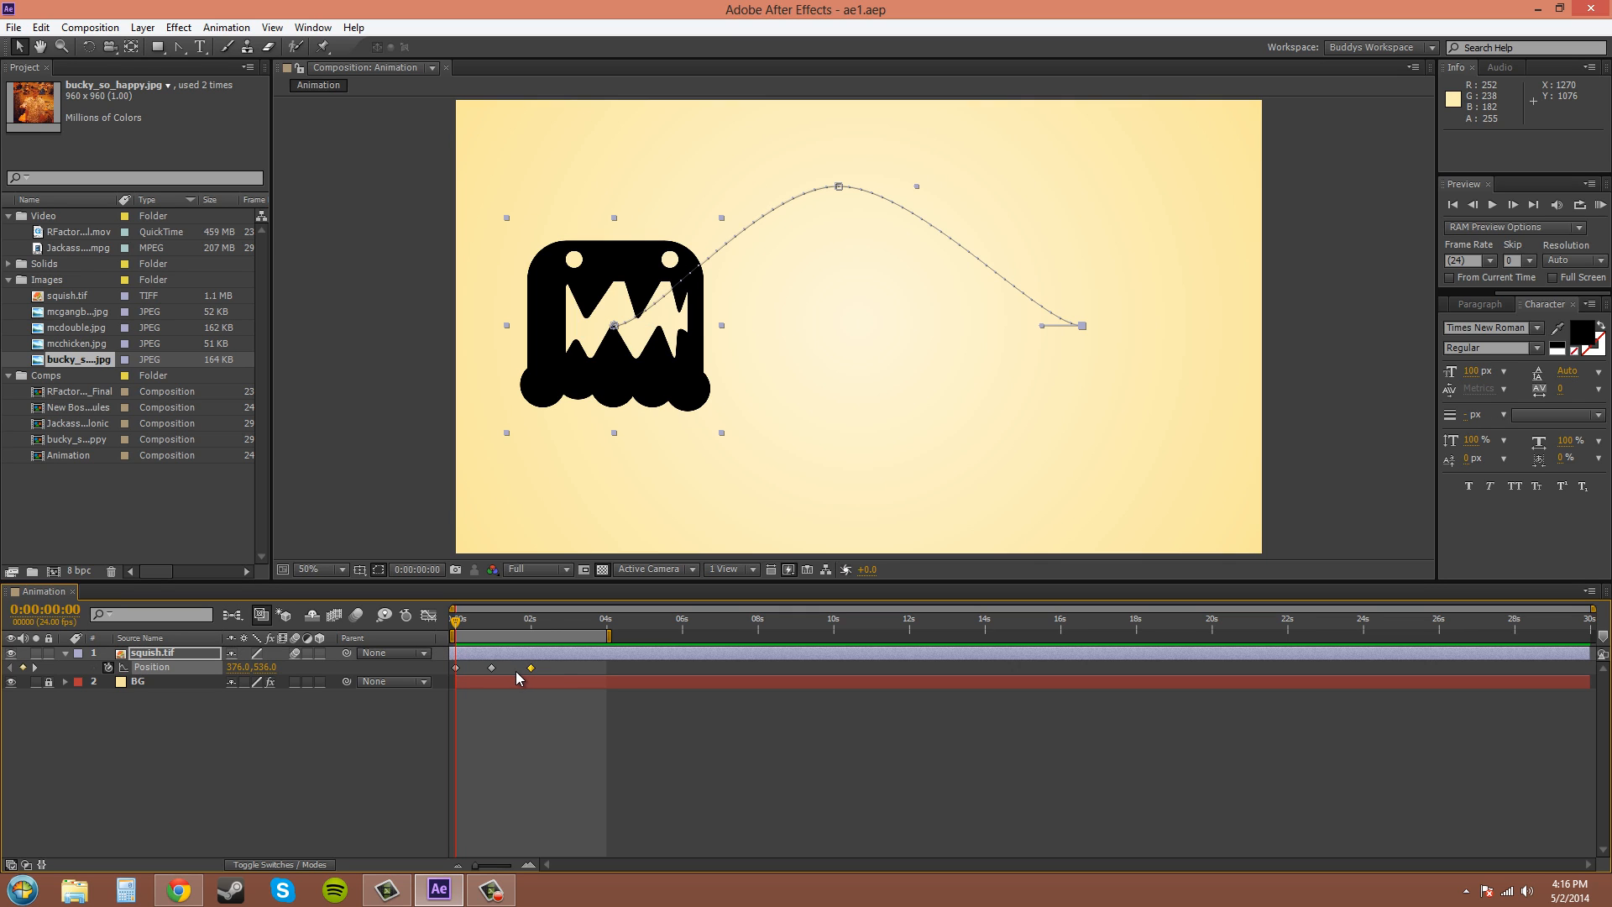
Select the later Position keyframes on the squish layer and pull them toward the start
click(455, 669)
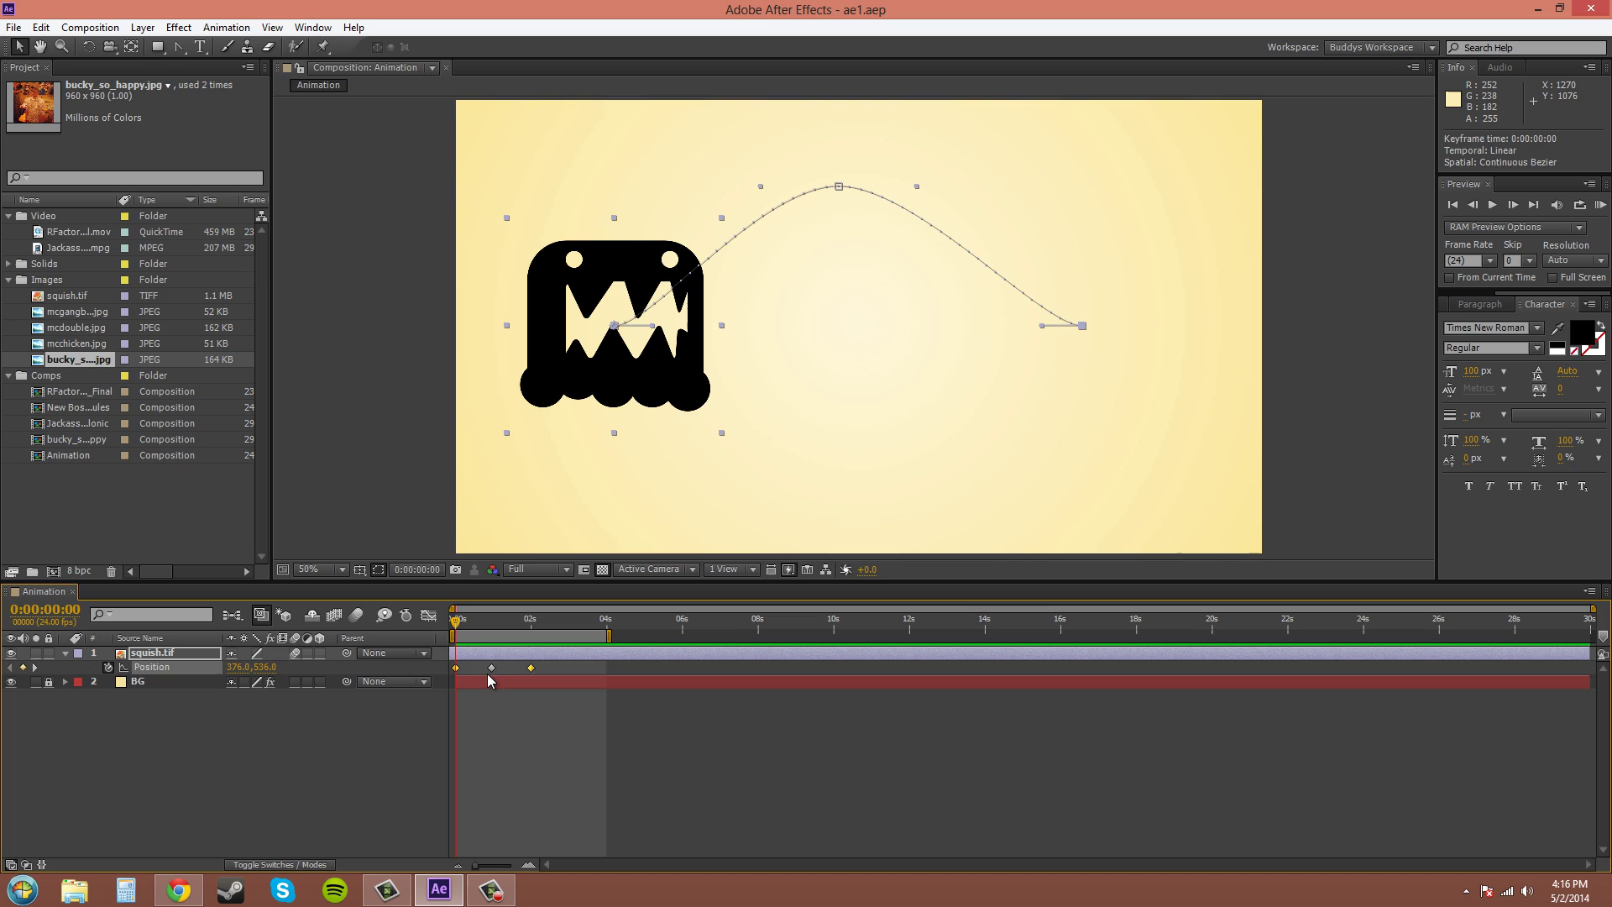
mouse_move(595, 679)
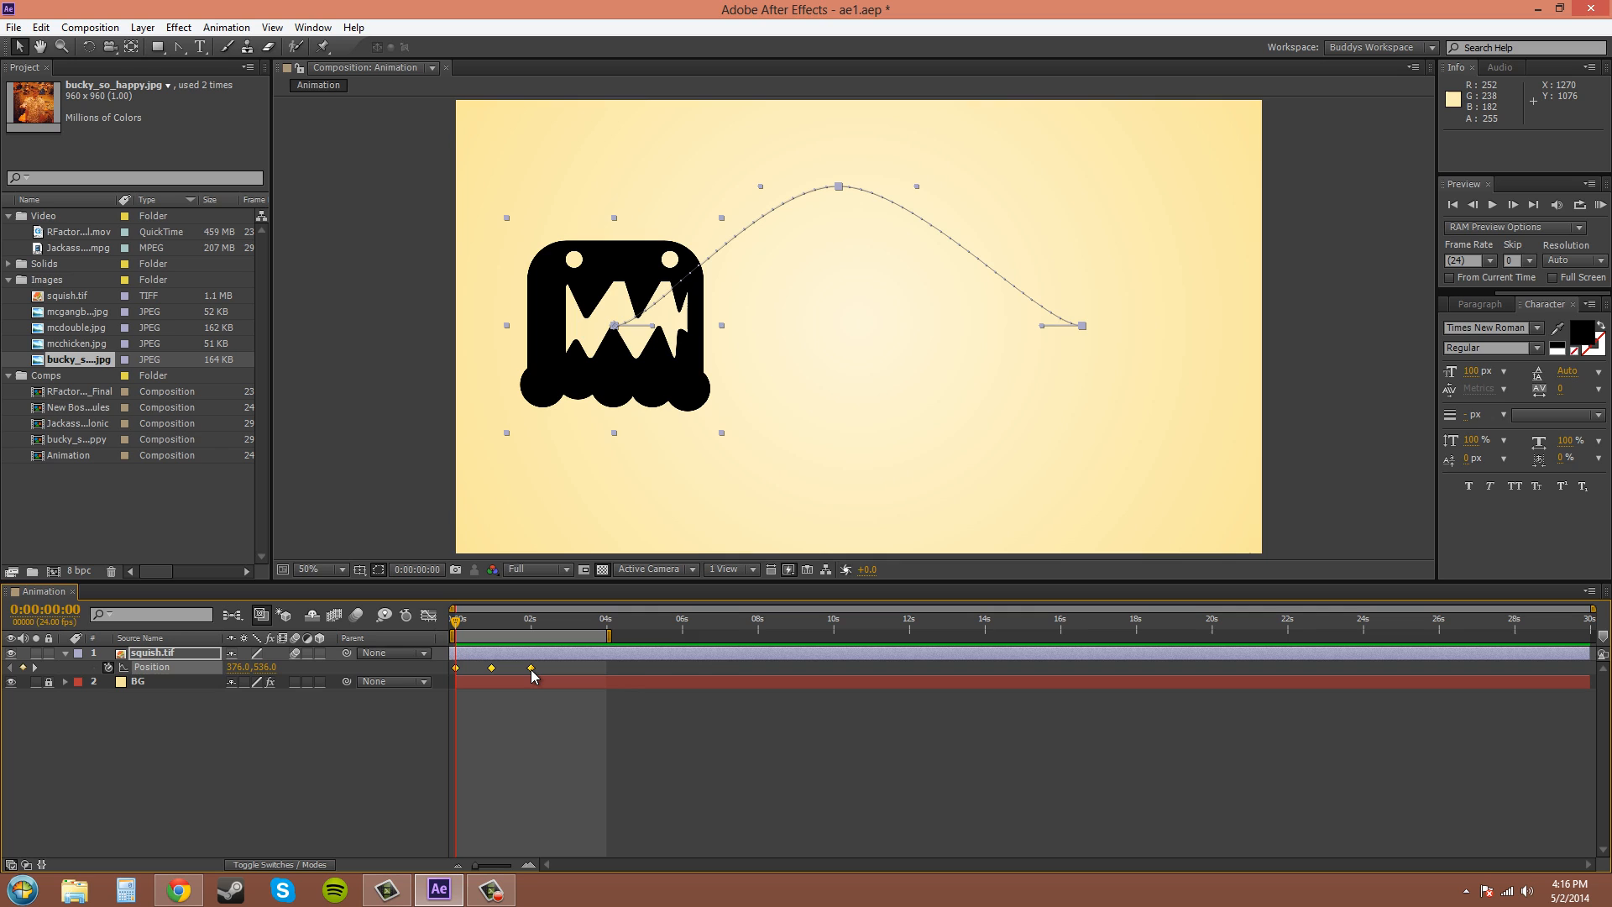
click(531, 666)
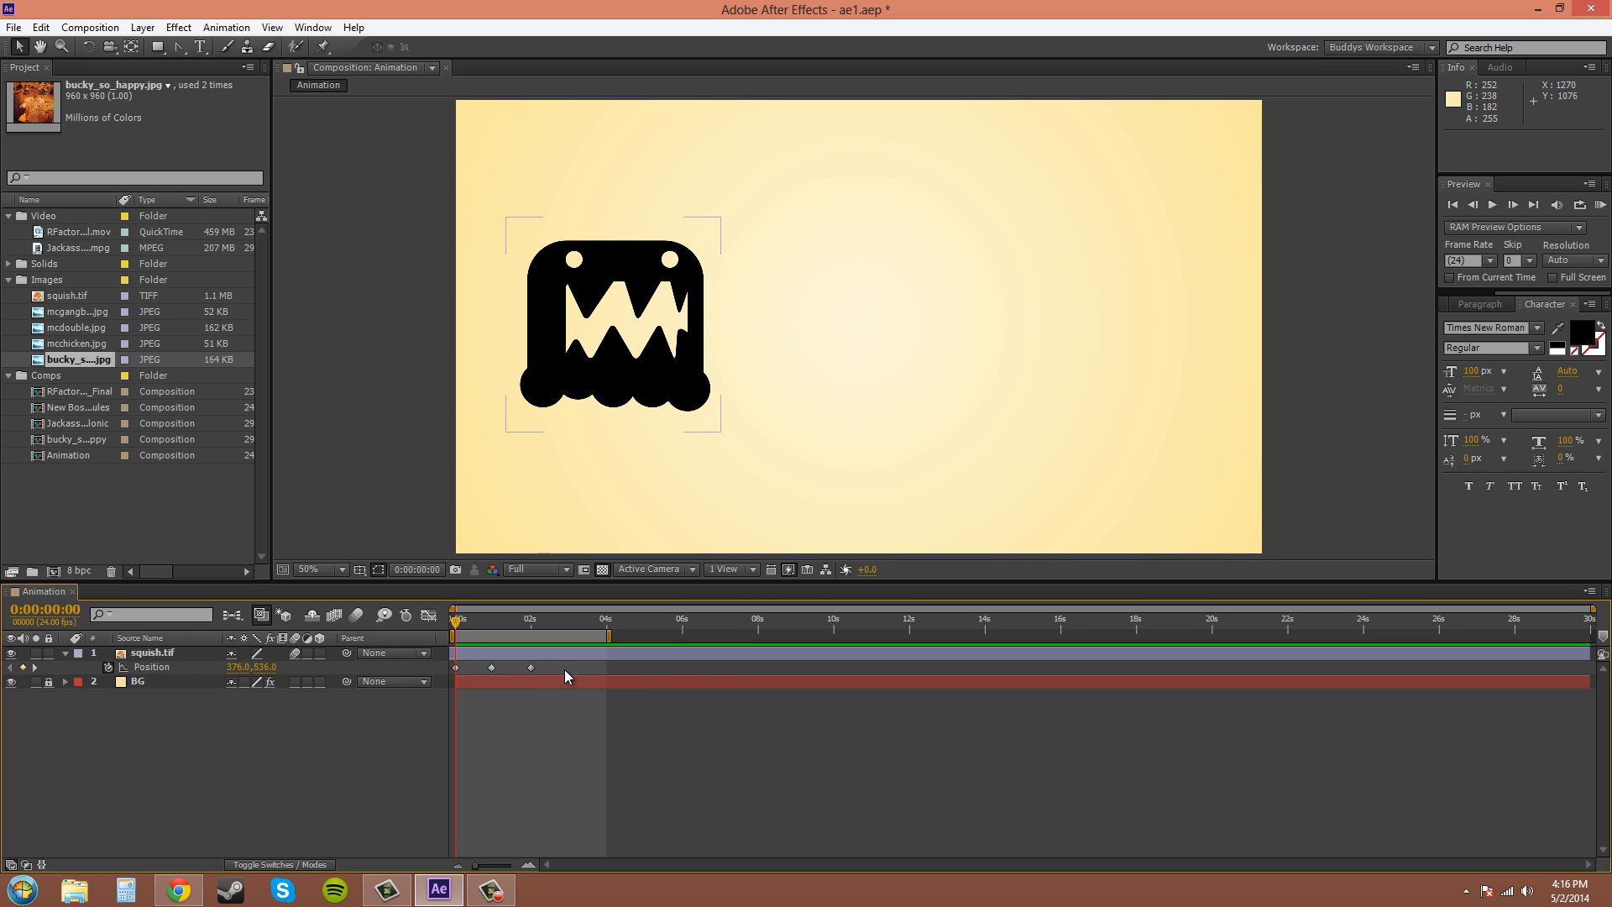
click(139, 653)
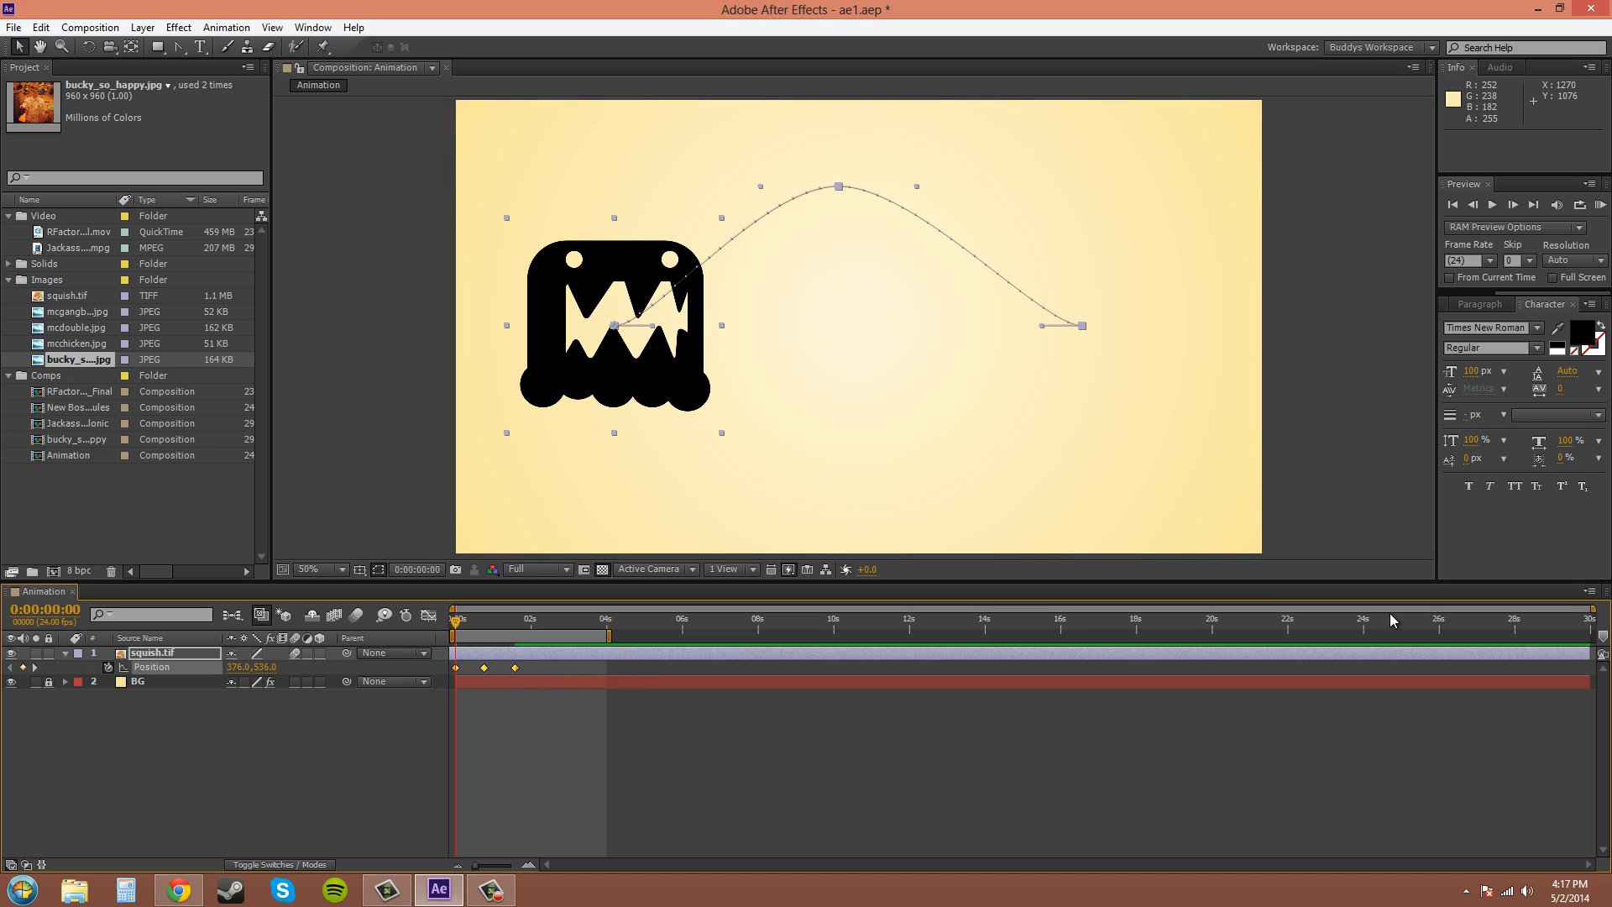
mouse_move(900, 716)
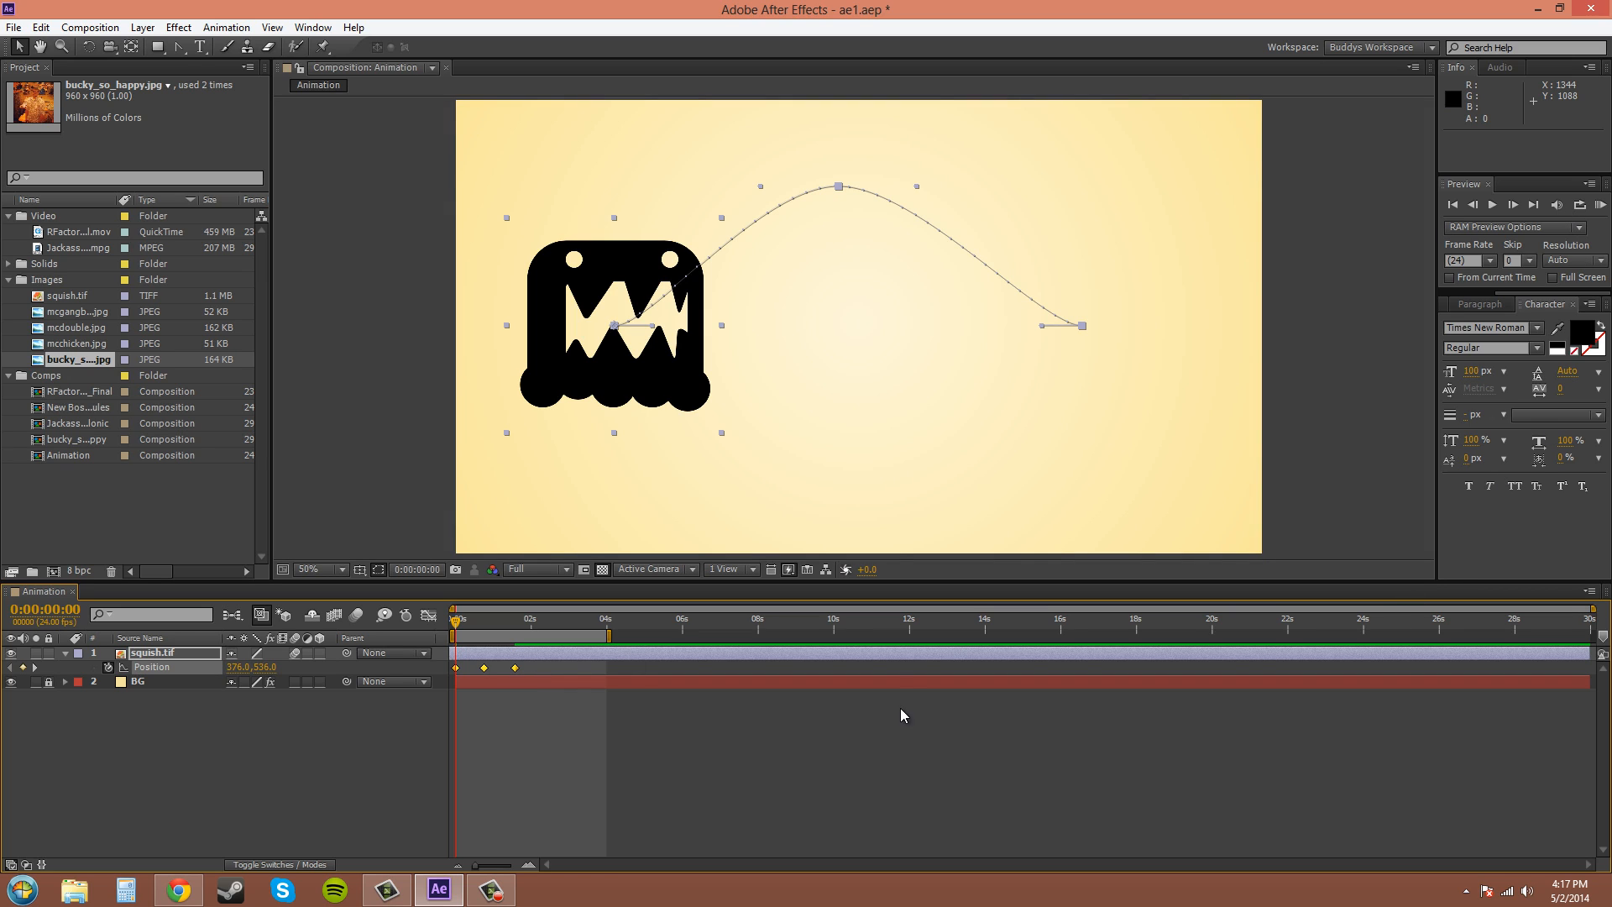
mouse_move(636, 603)
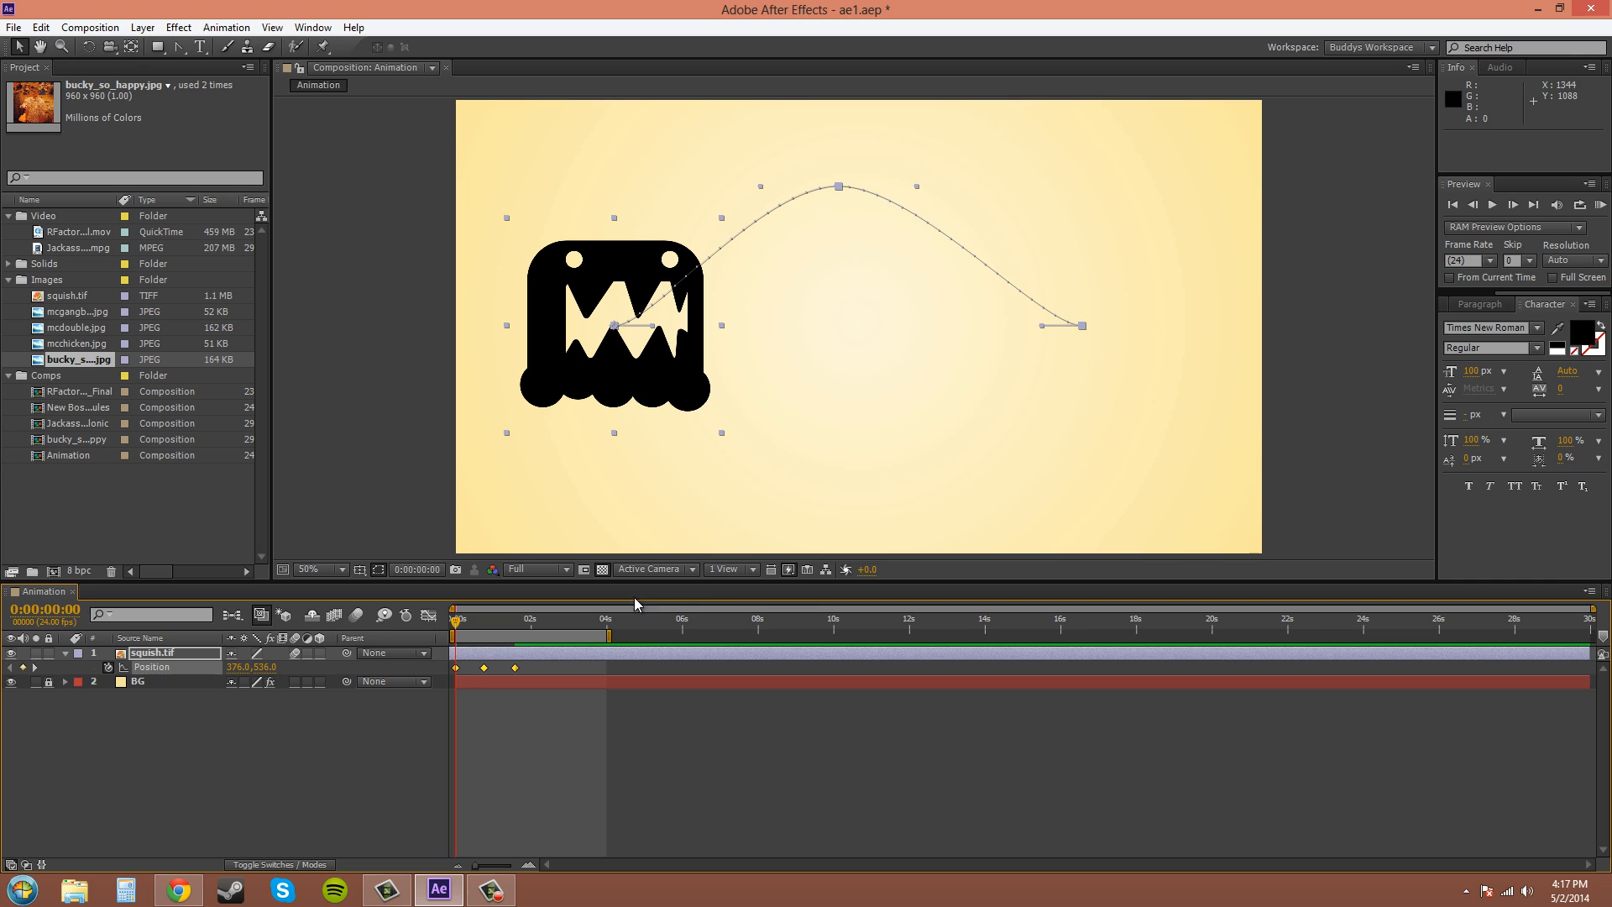
mouse_move(656, 610)
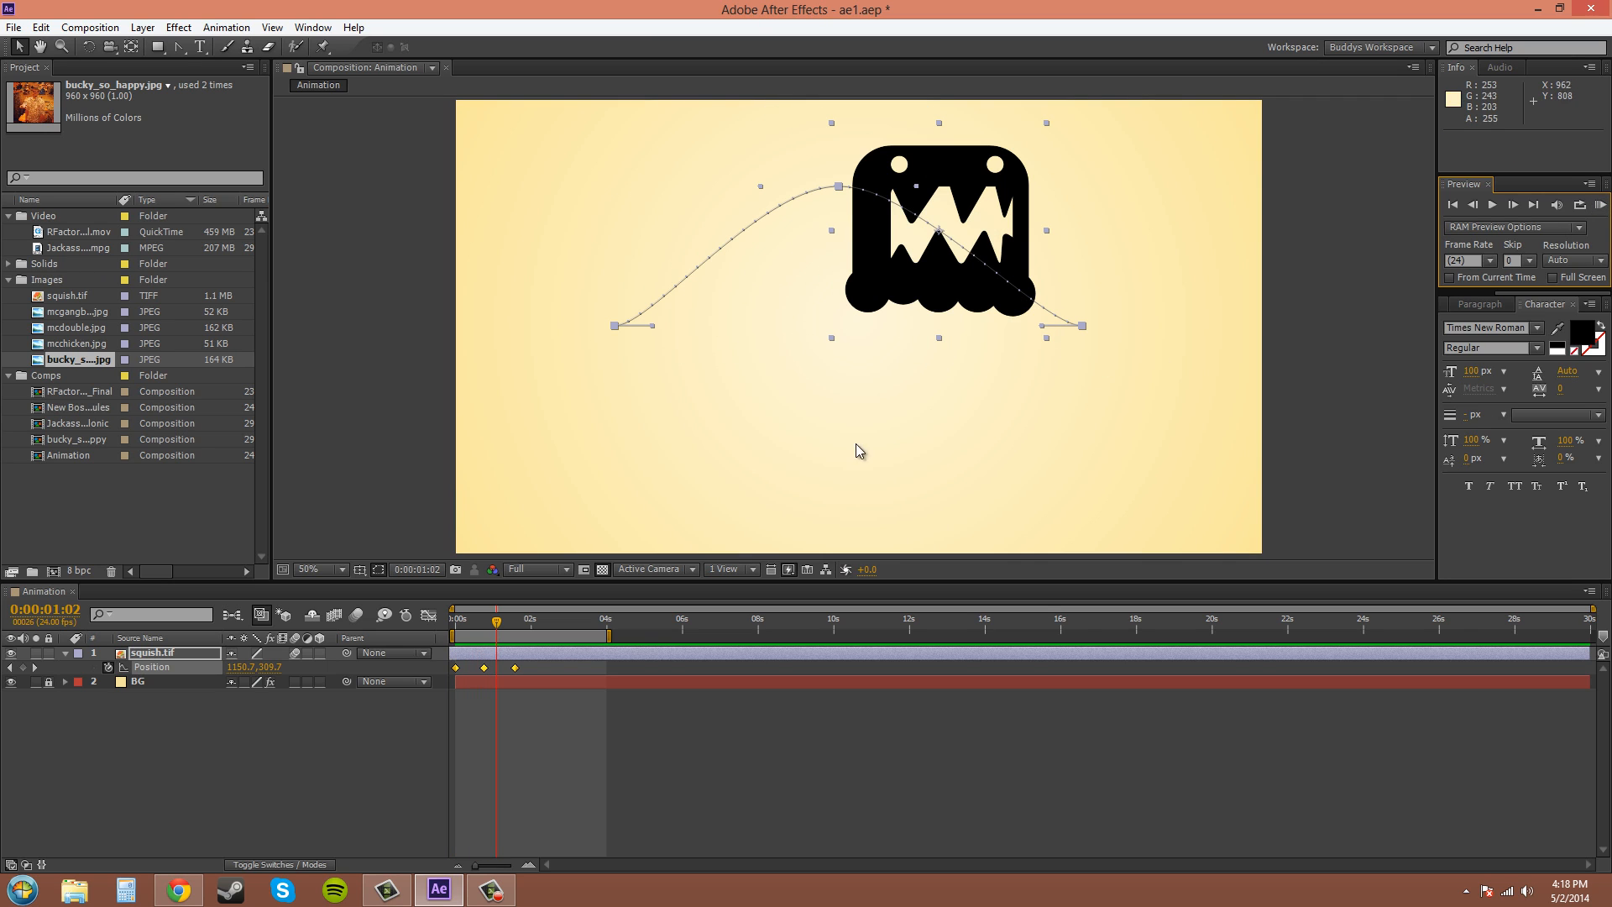
mouse_move(548, 675)
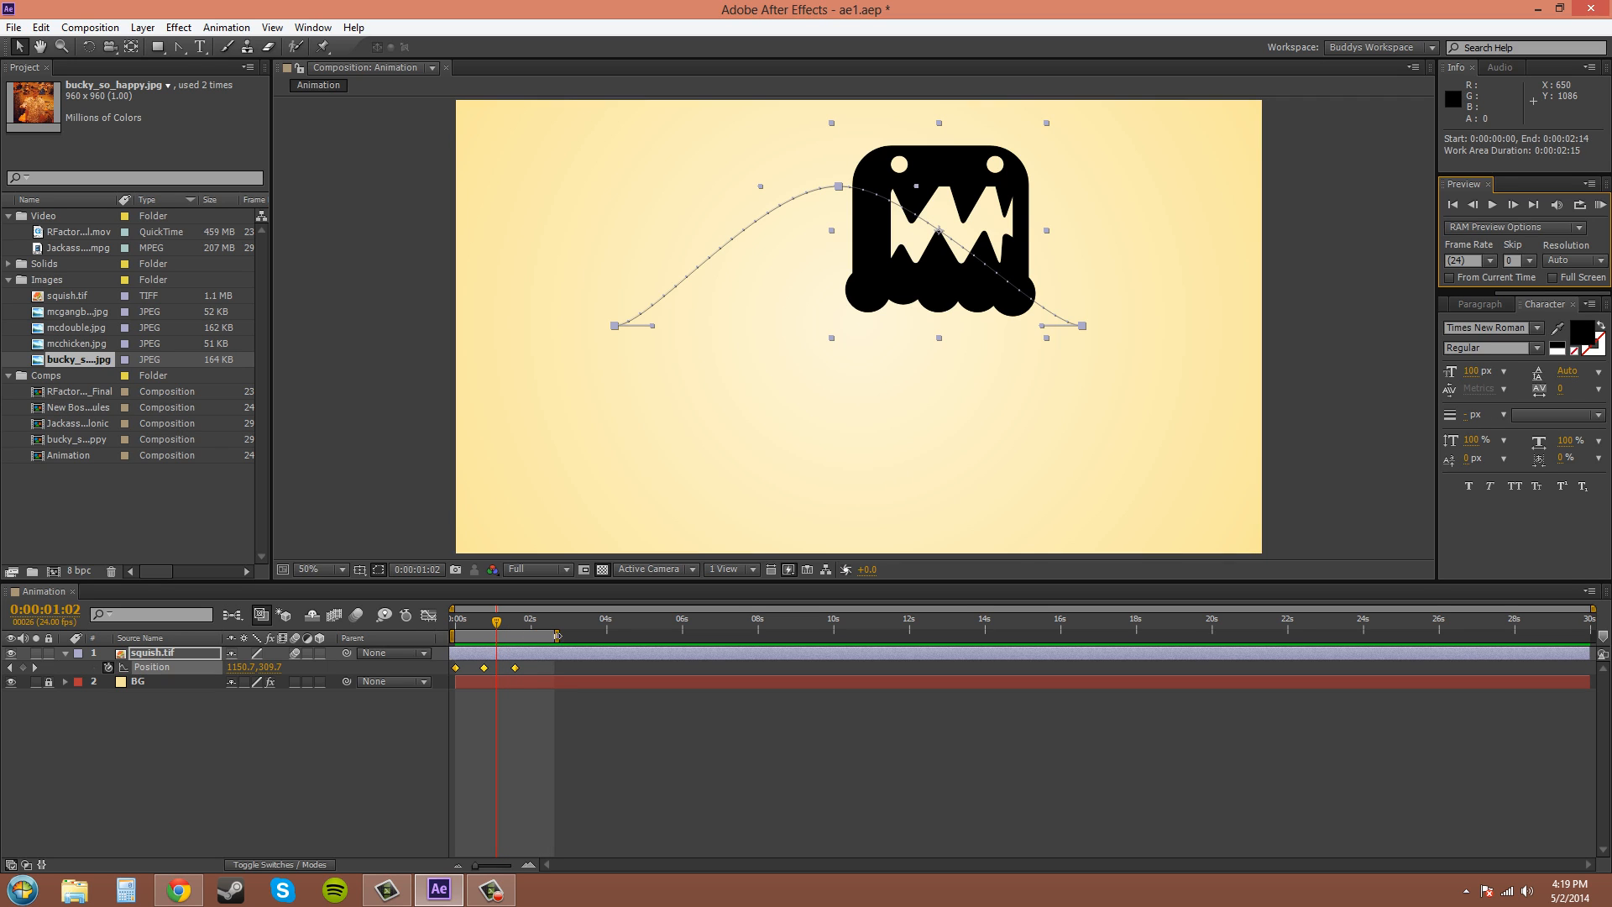
Set the work area end near 2 seconds and space the Position keyframes slightly later
click(1602, 205)
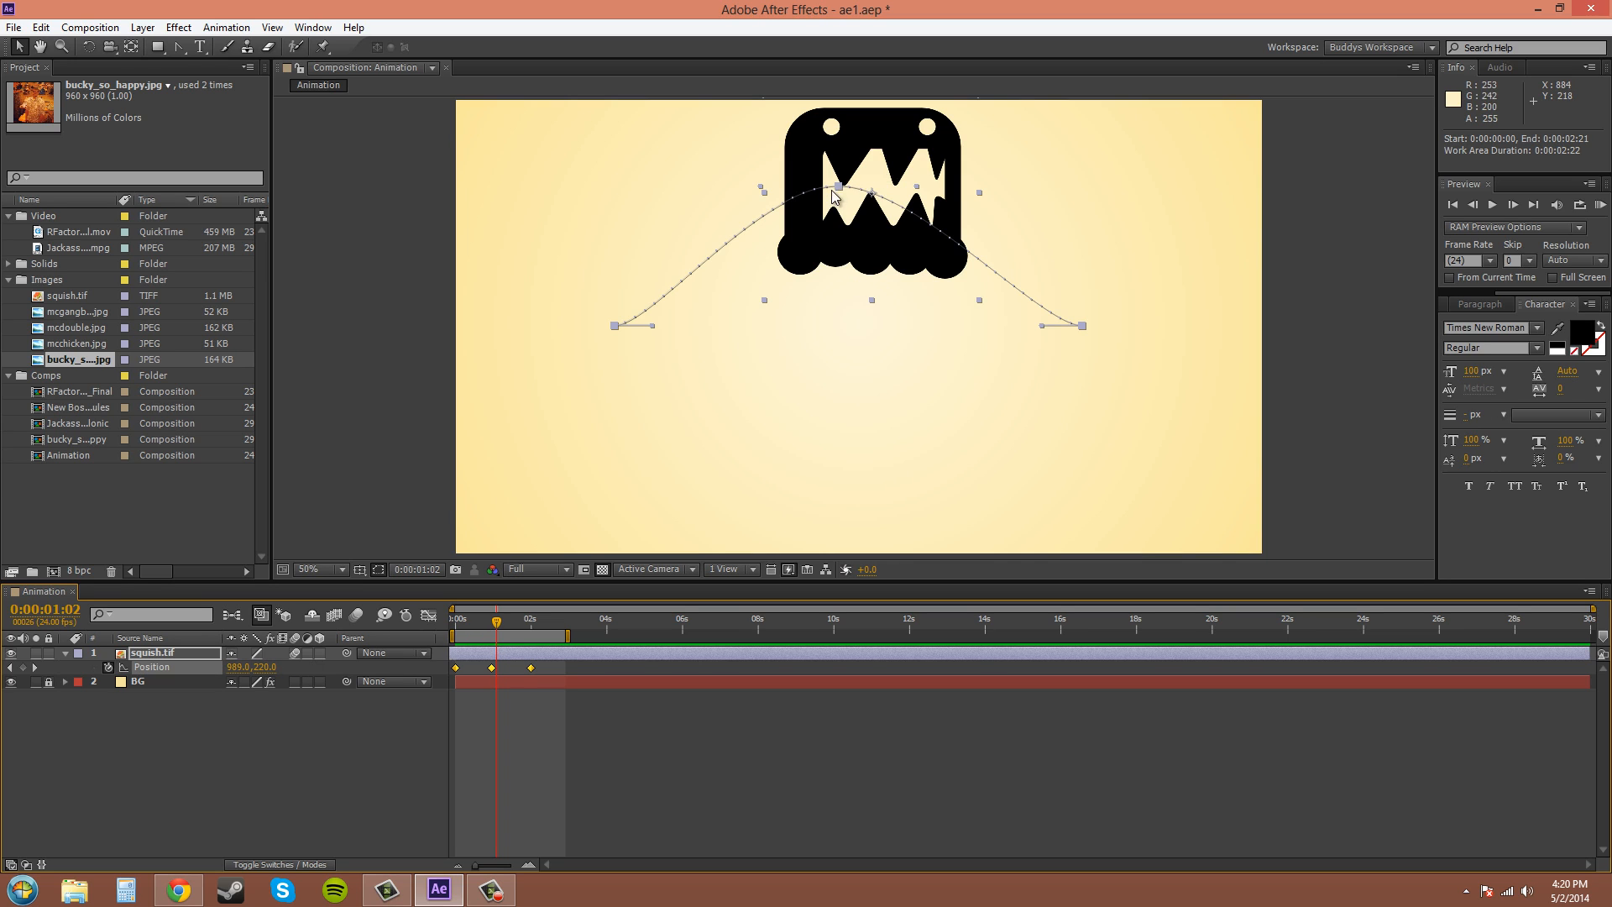
mouse_move(697, 262)
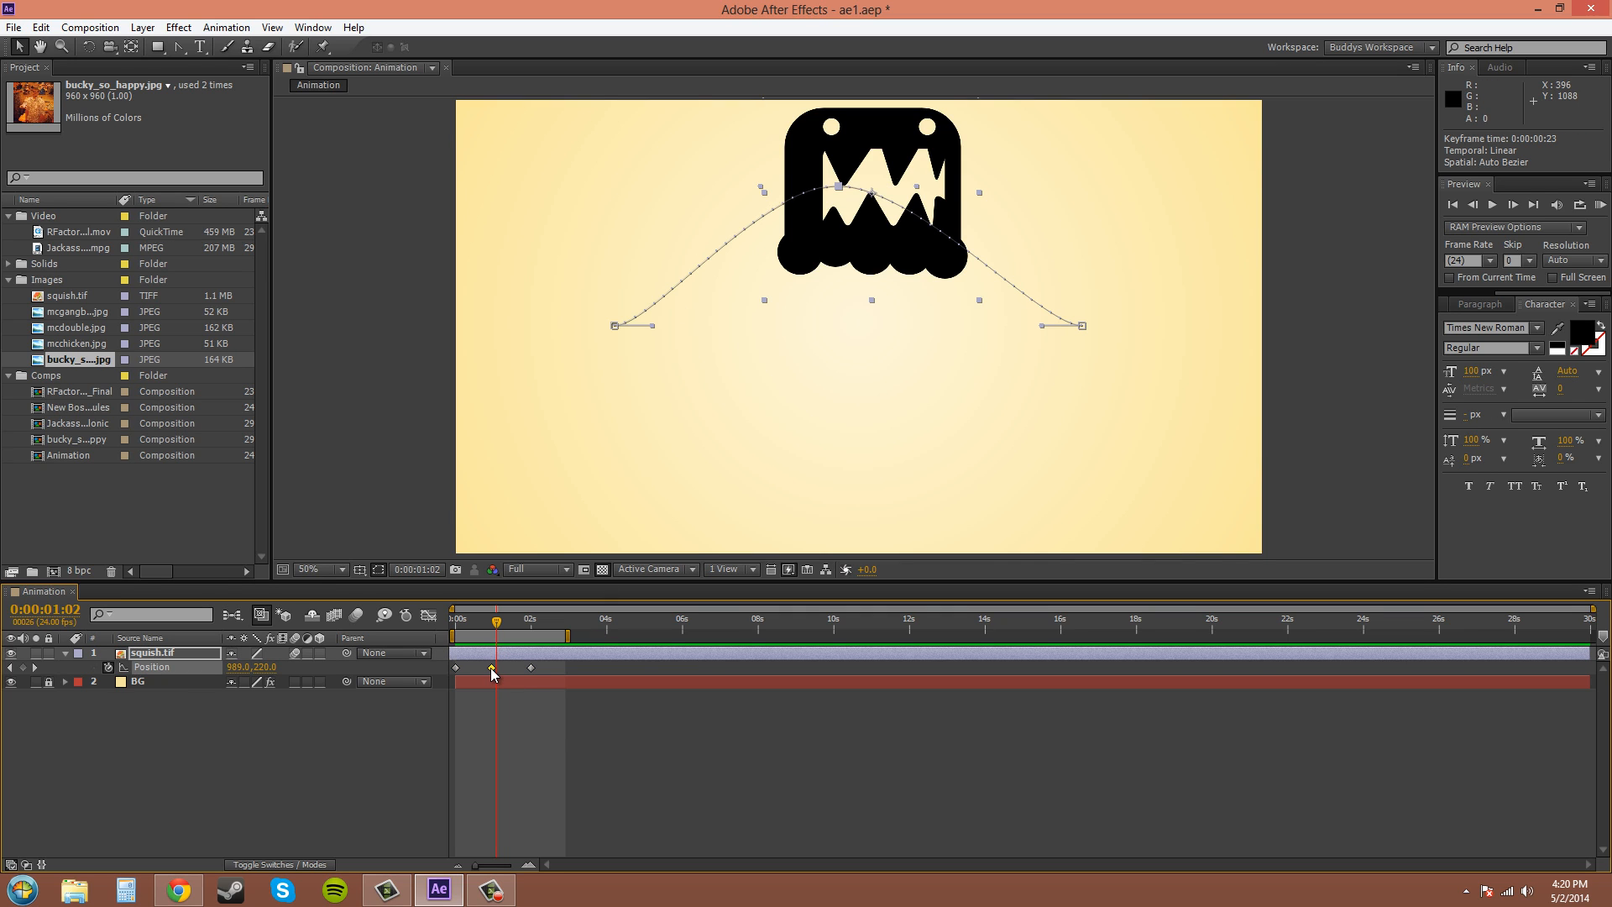
Select the second Position keyframe before adding the dip near 1:02
click(492, 668)
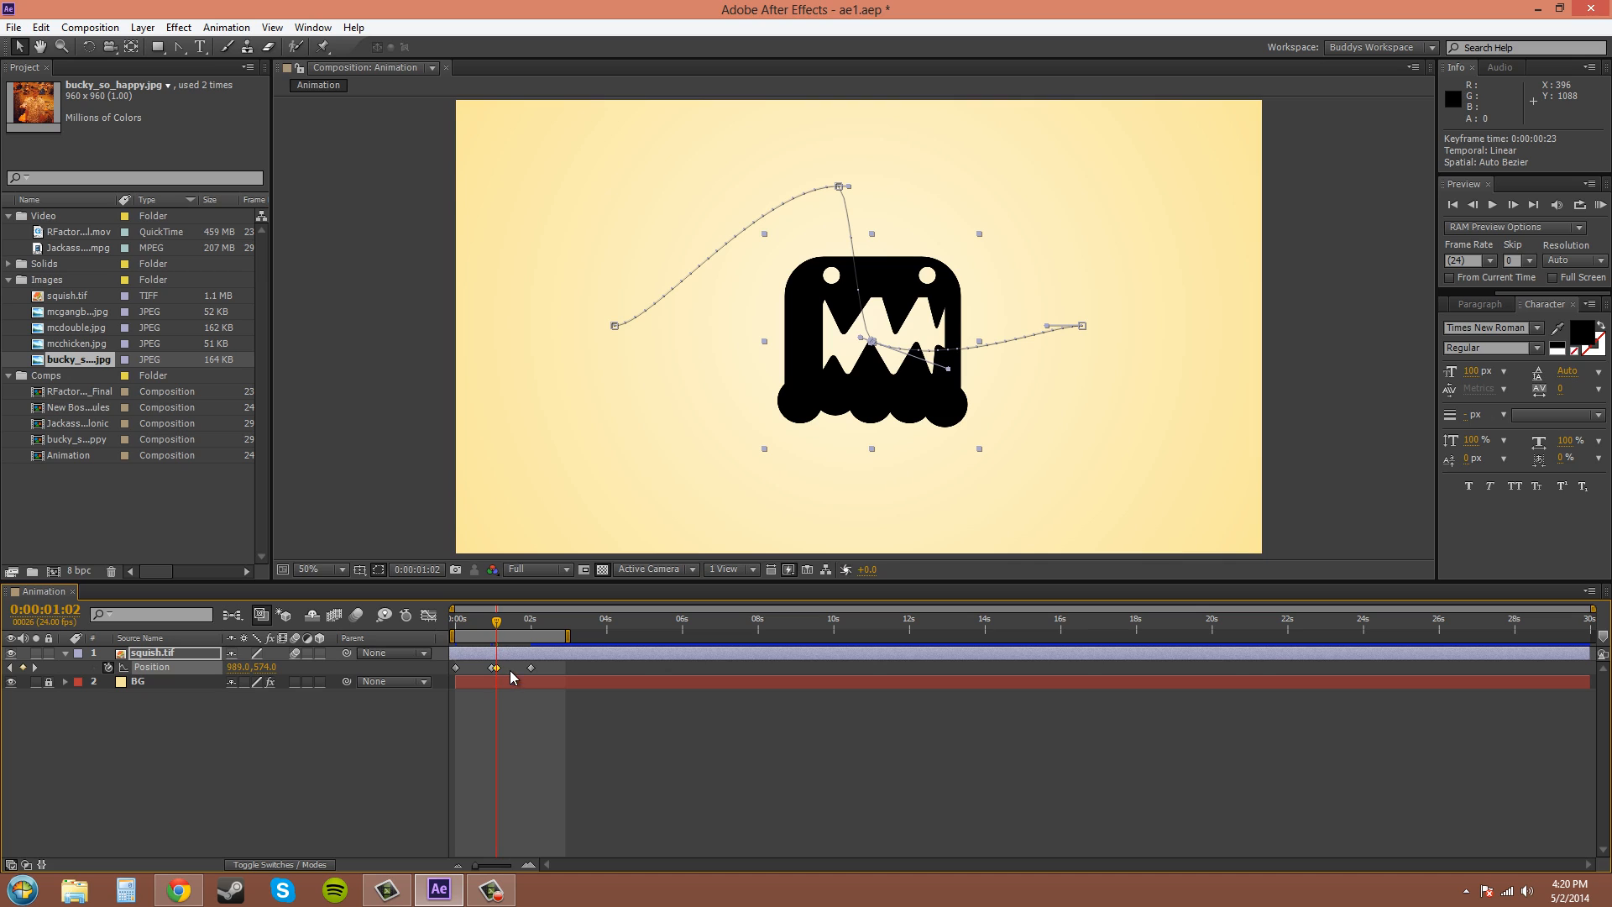
mouse_move(500, 673)
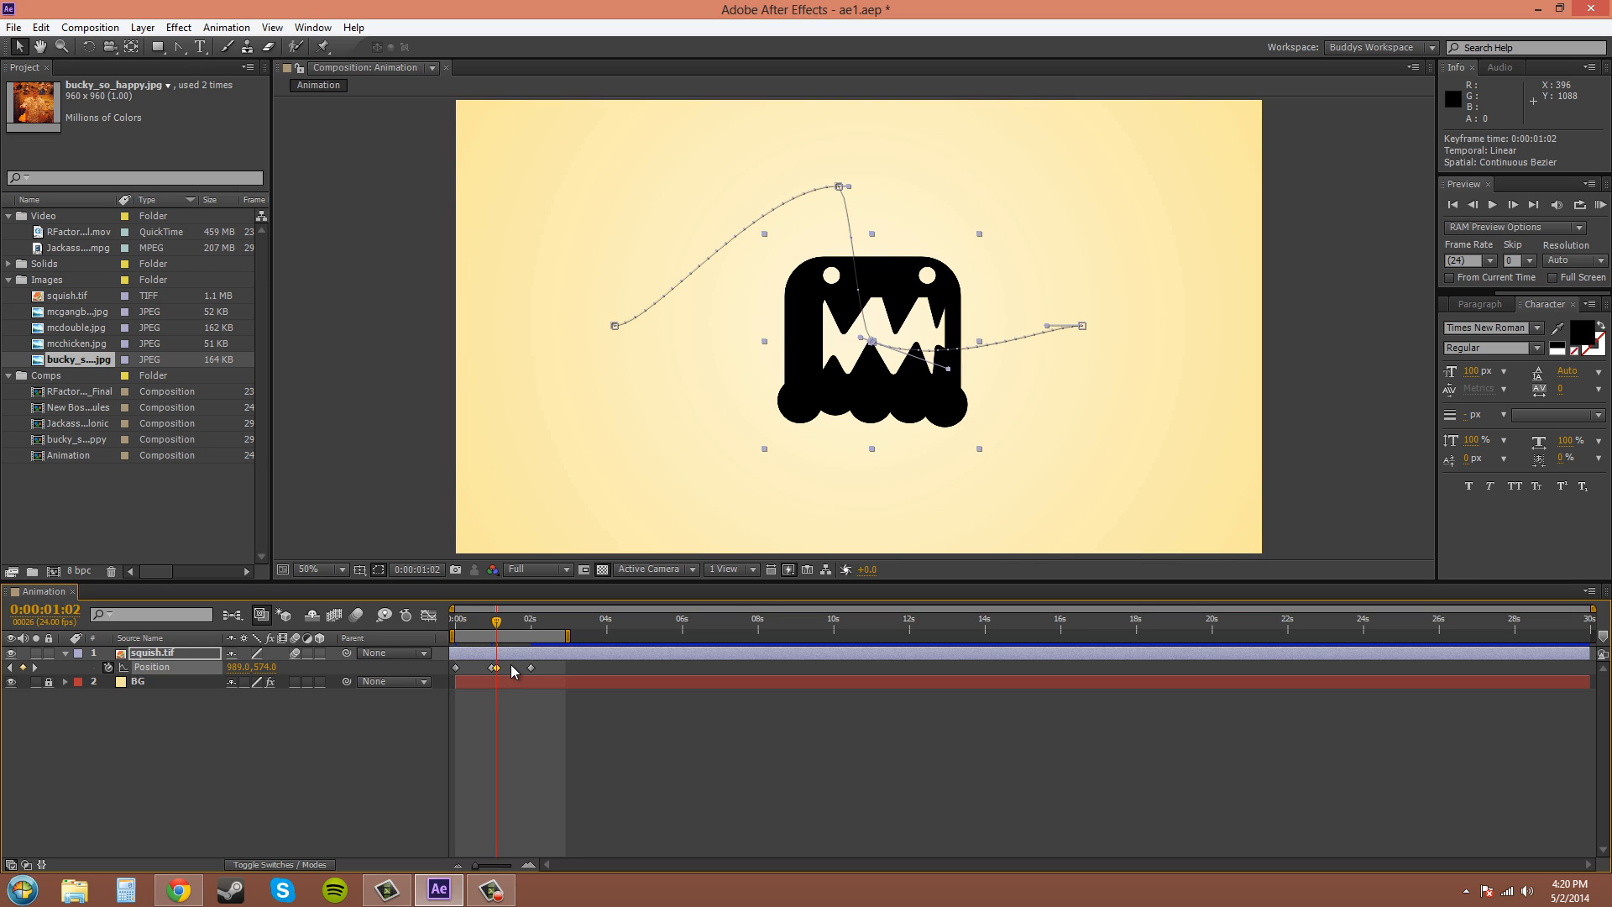
mouse_move(502, 675)
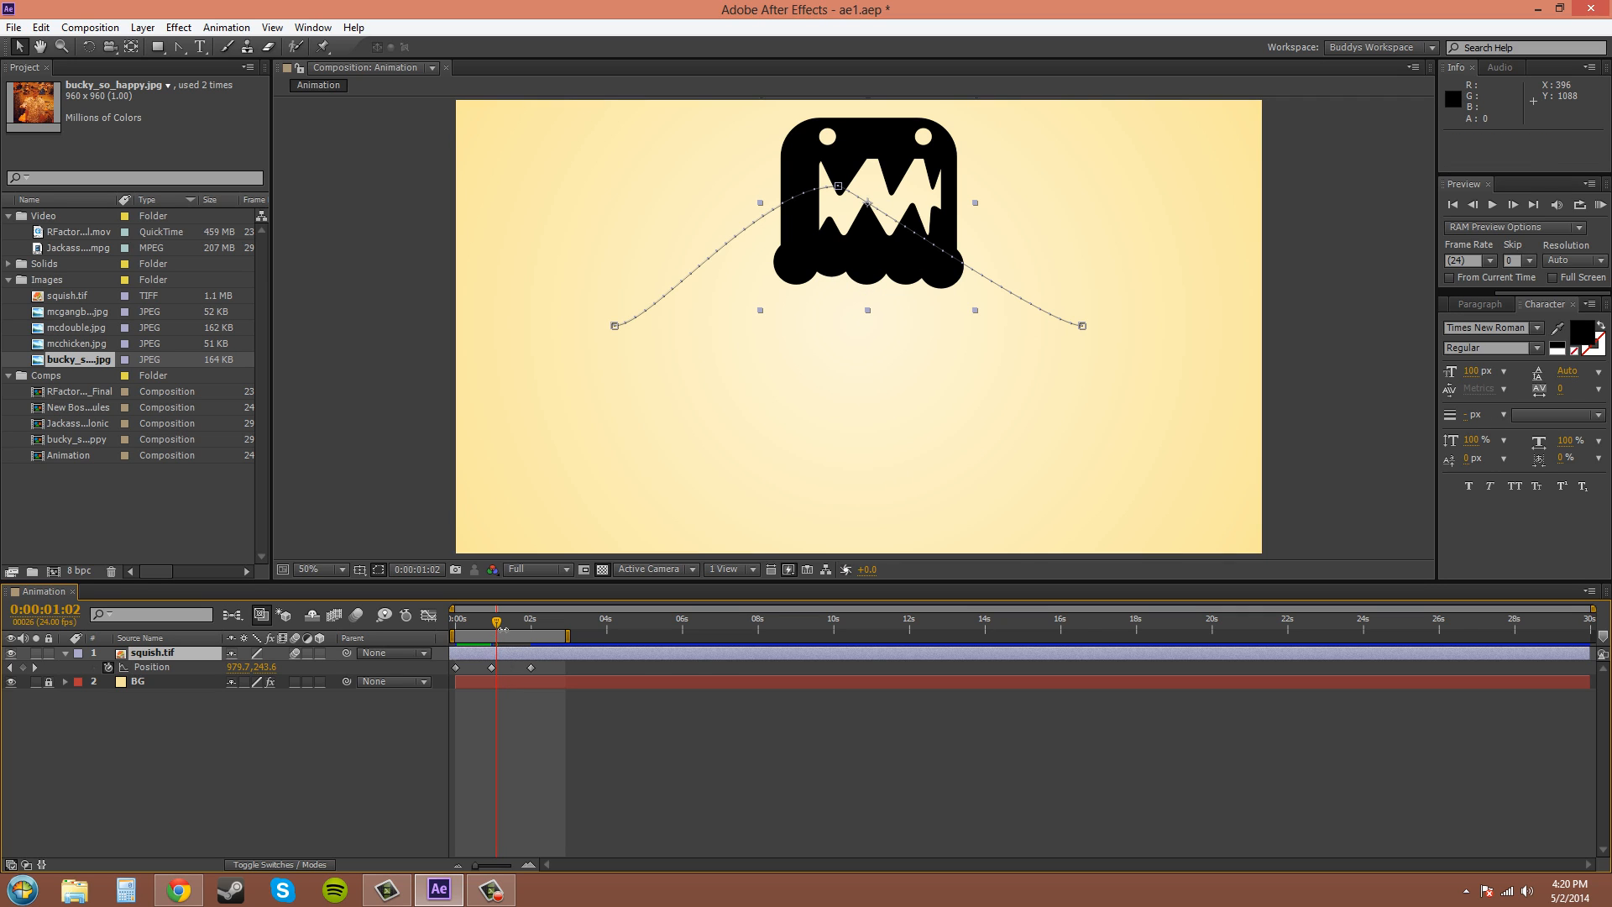
Remove the extra dip keyframe and drag the monster lower at the 23-frame midpoint
right_click(531, 668)
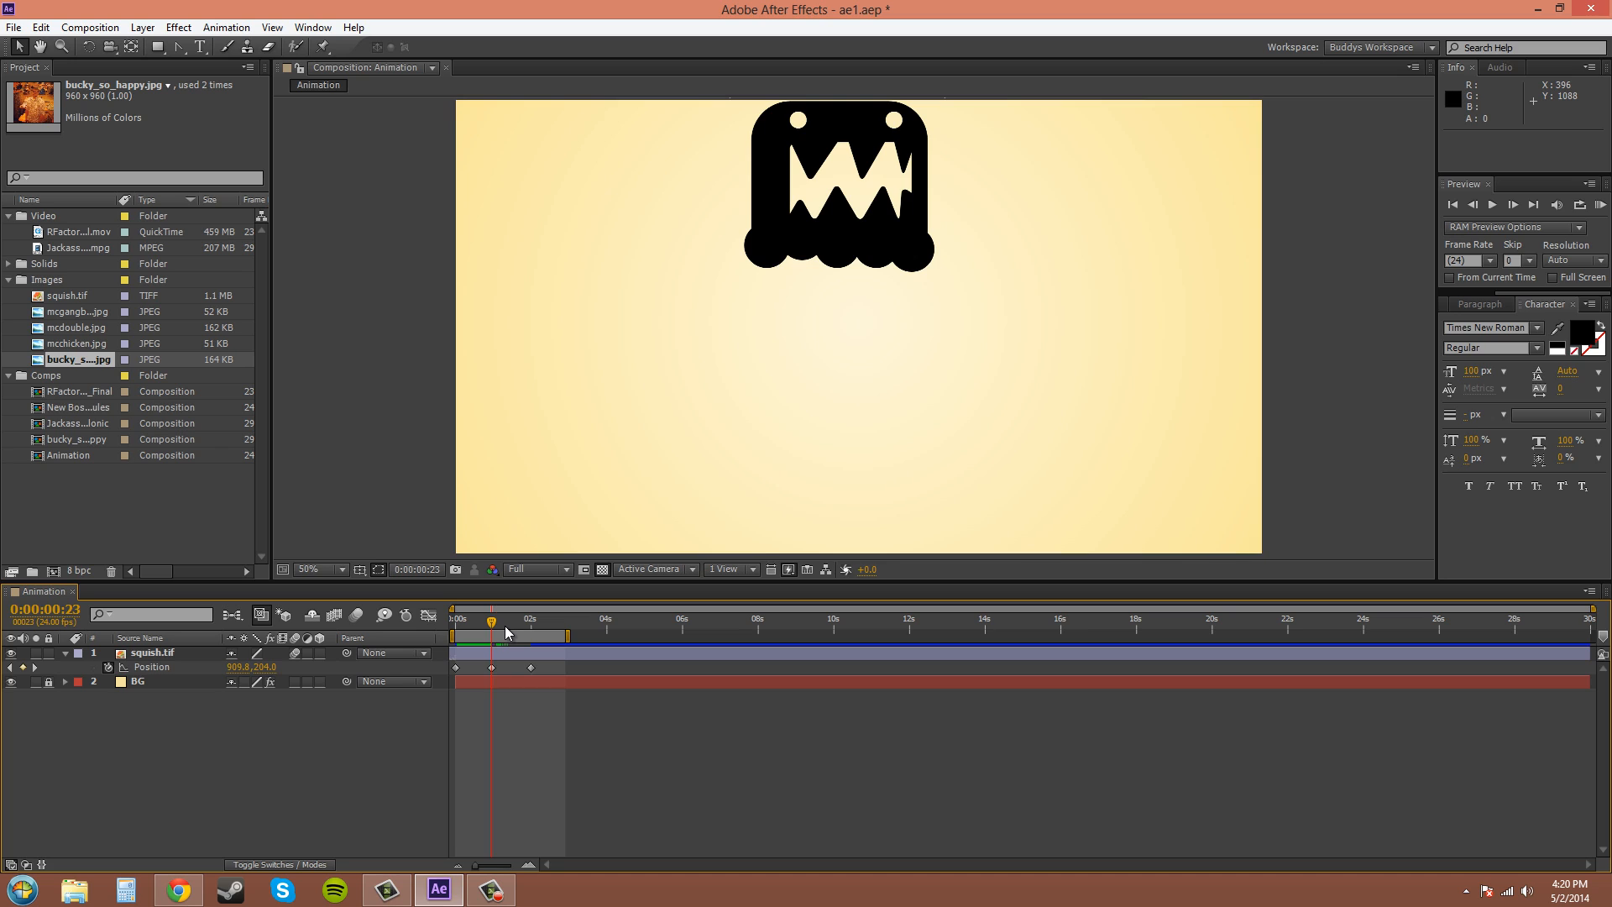
click(151, 652)
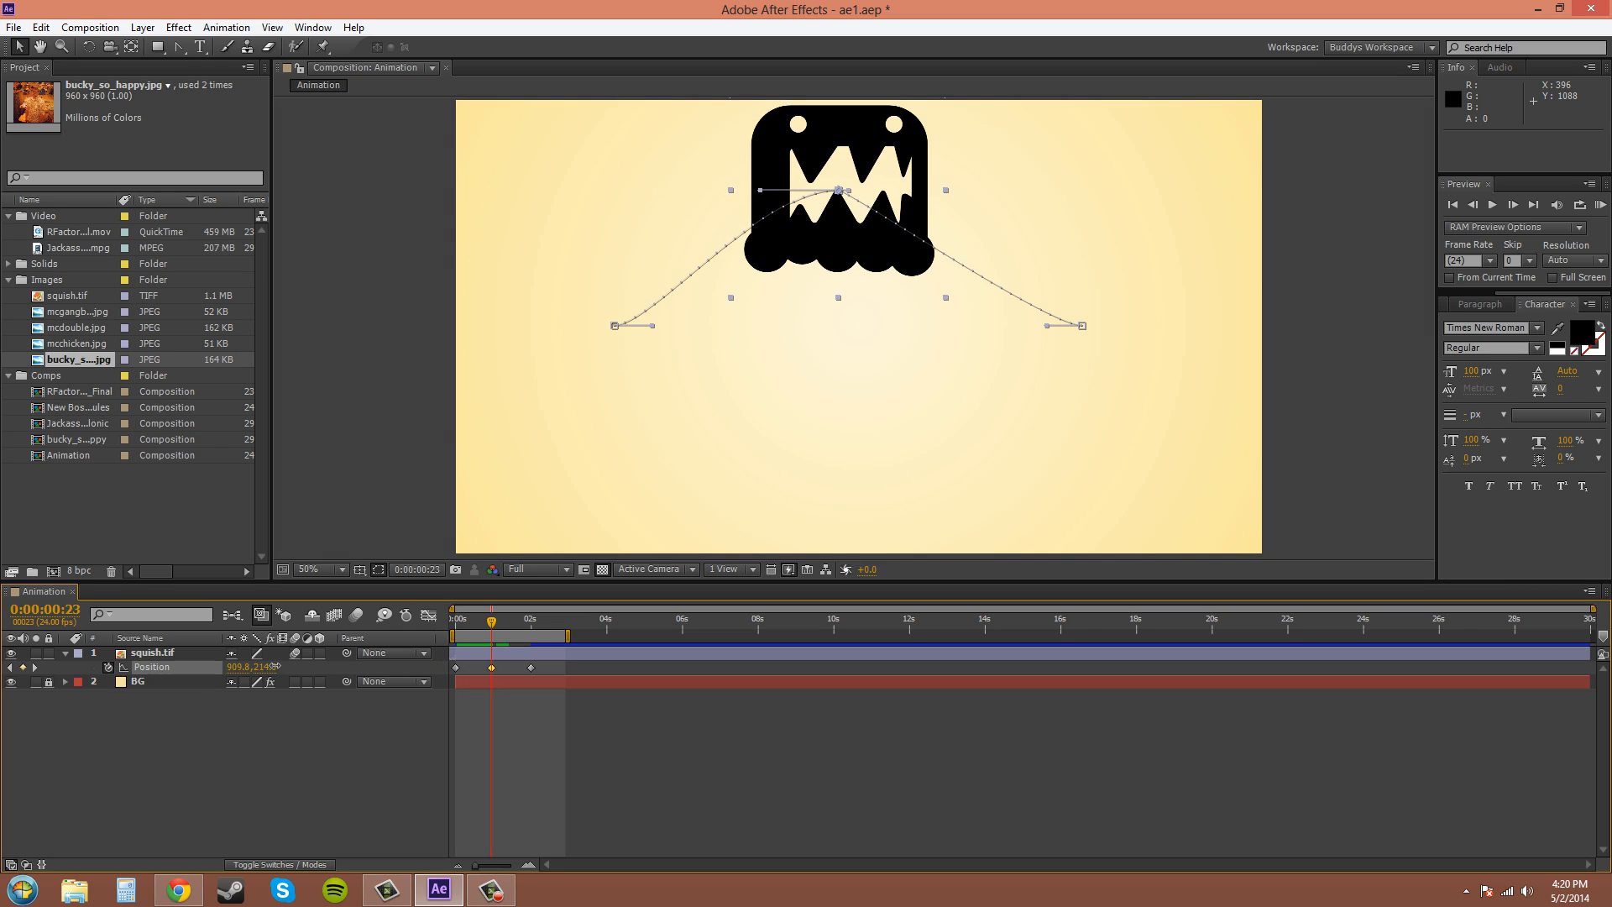
drag(838, 191, 838, 262)
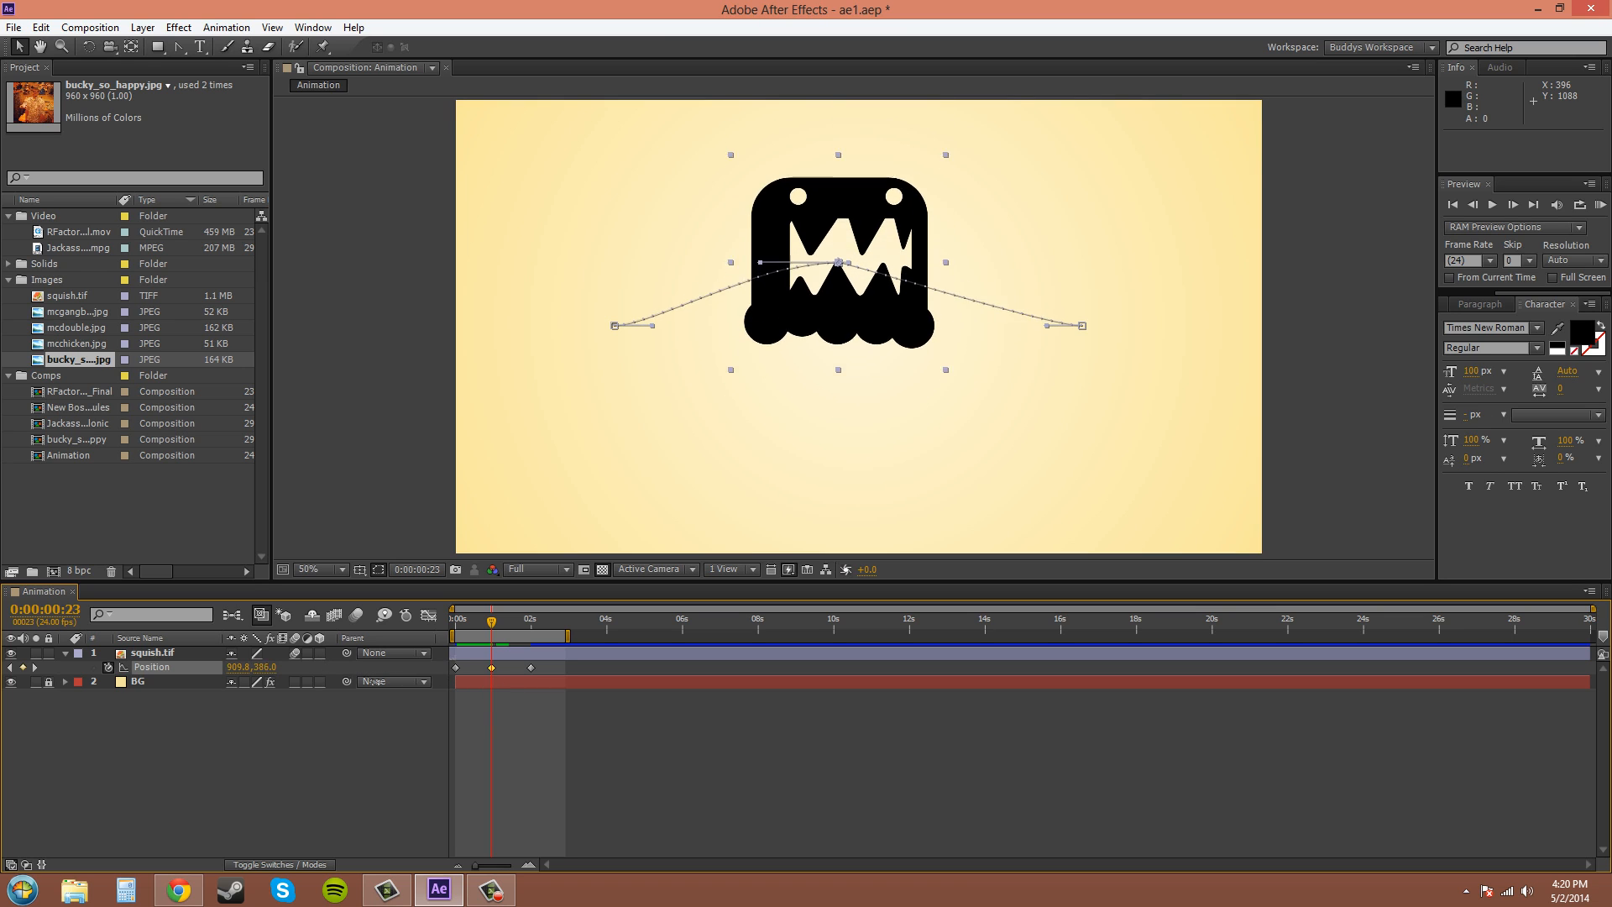